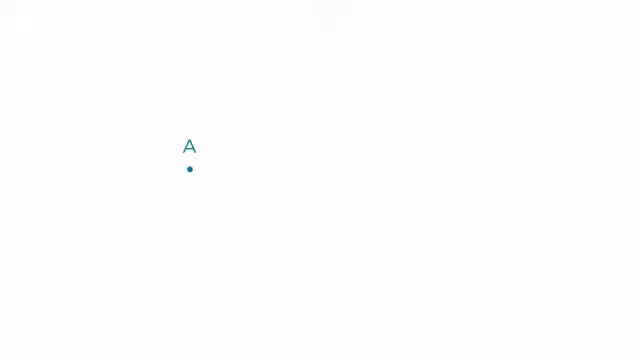
Step: Drag a horizontal segment rightward from point A and release to create point B
drag(189, 172, 278, 172)
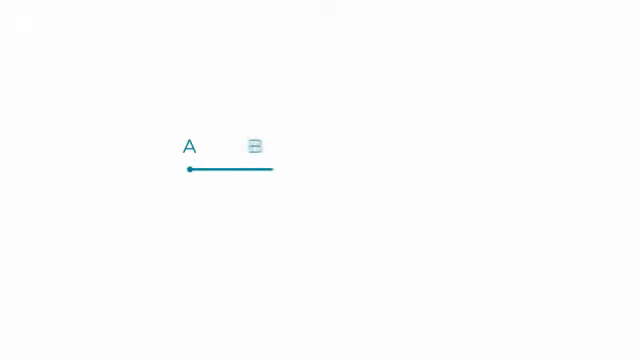
drag(255, 170, 320, 172)
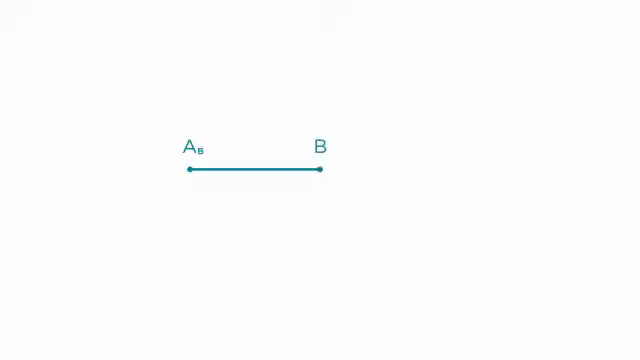